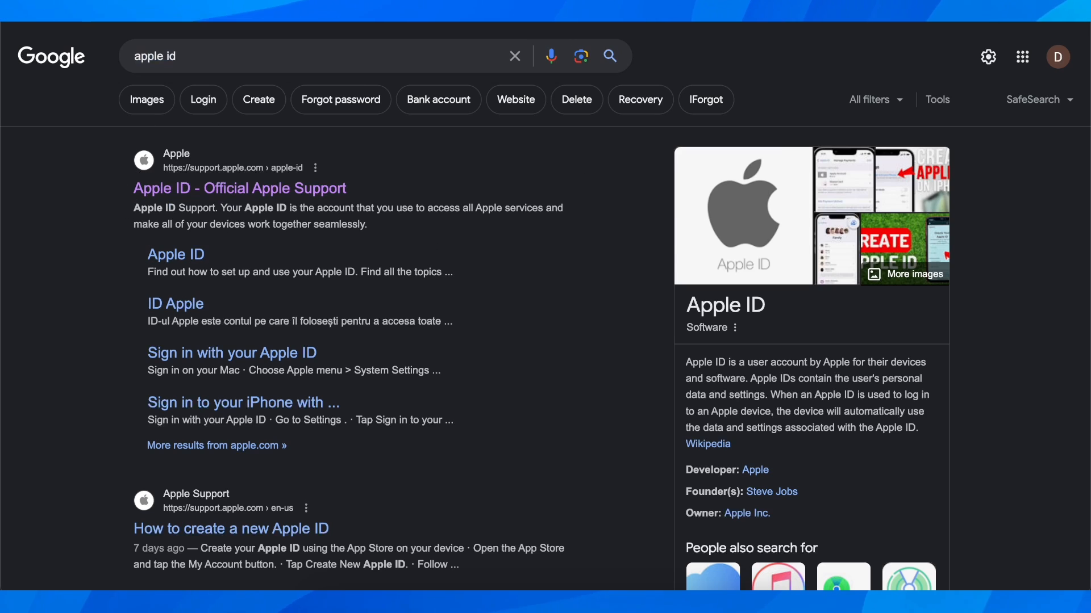
Go to the 'Apple ID - Official Apple Support' result from the Google search.
click(240, 188)
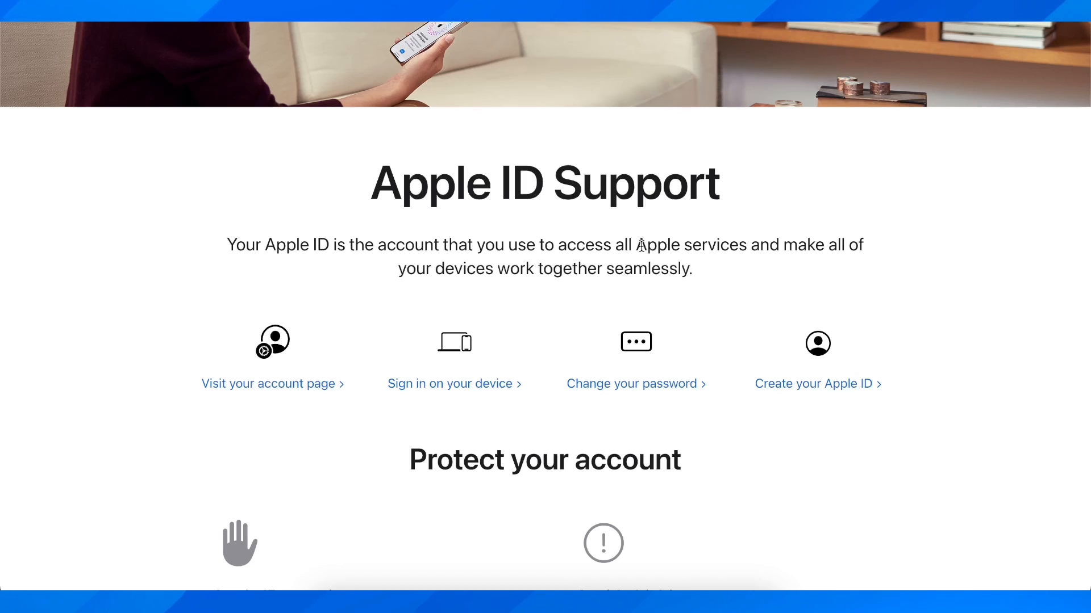
mouse_move(812, 383)
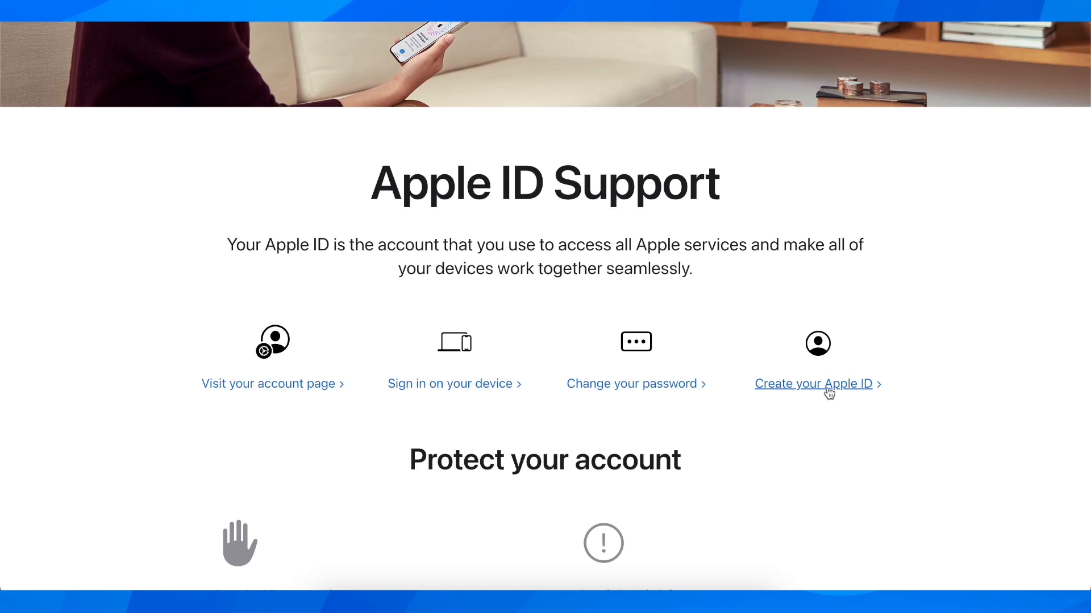
mouse_move(795, 383)
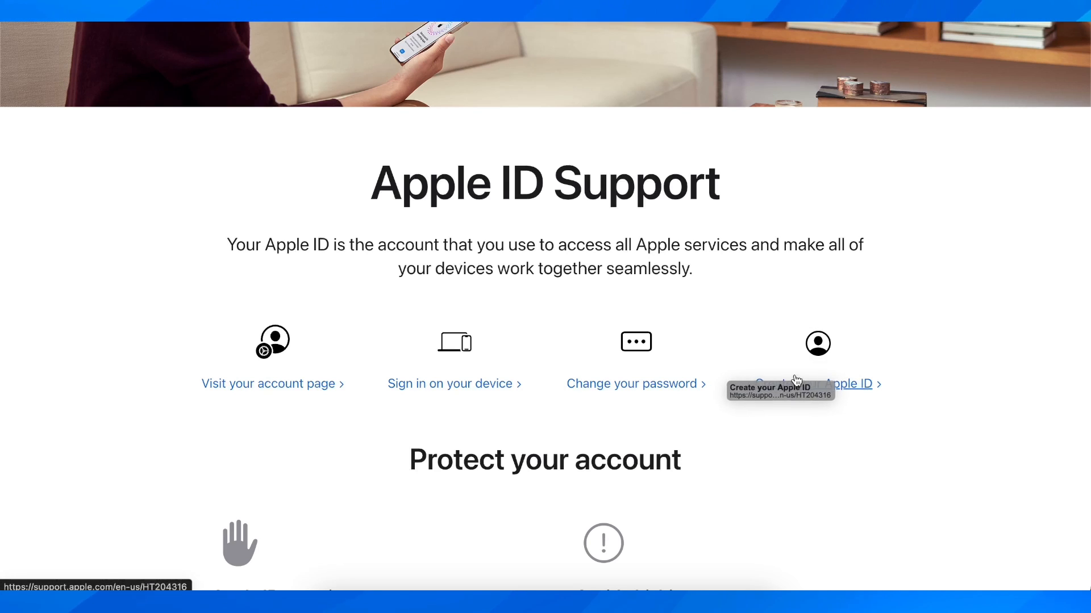
Read through the 'How to create a new Apple ID' guide down to the web signup section.
click(826, 383)
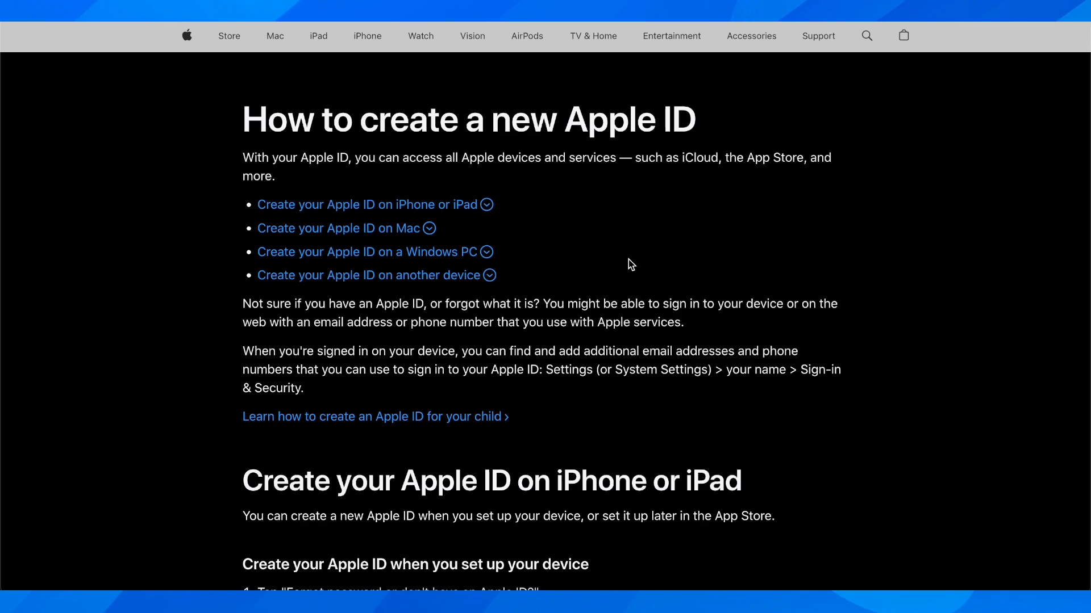
mouse_move(304, 302)
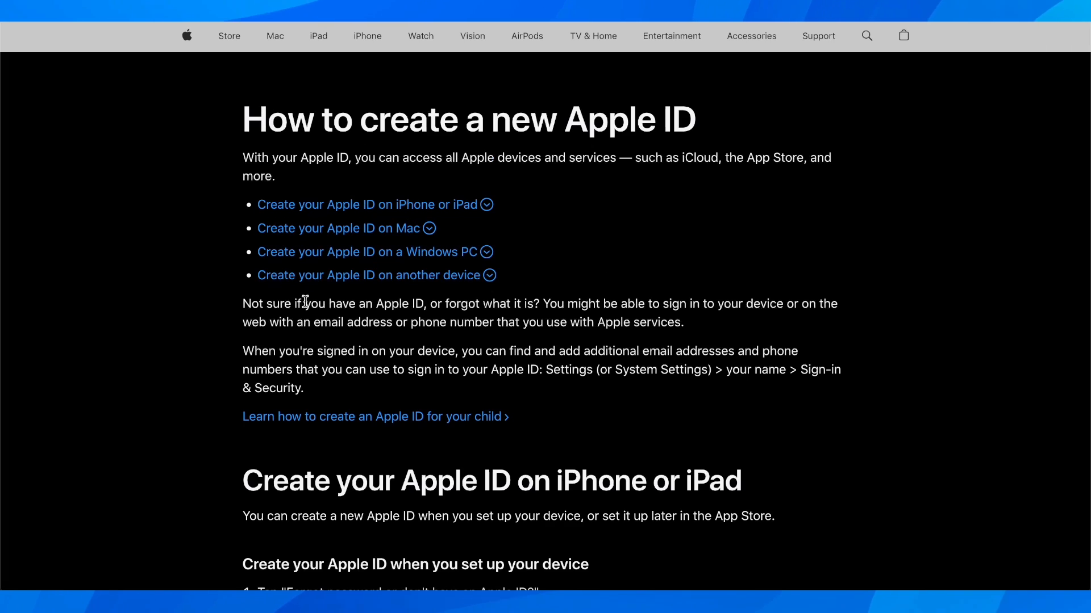
mouse_move(330, 271)
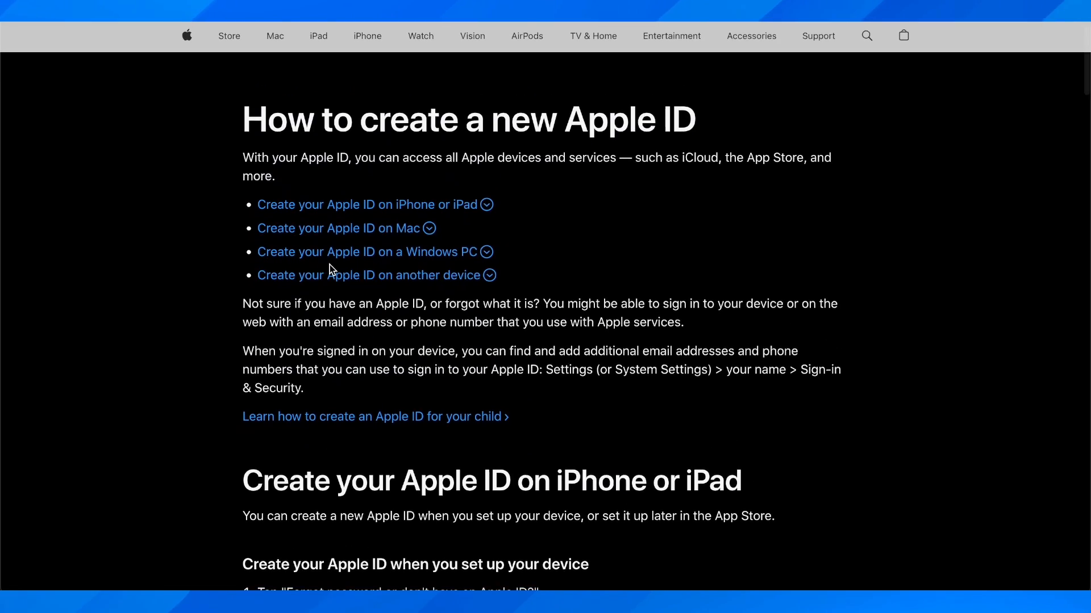
scroll(up, 3)
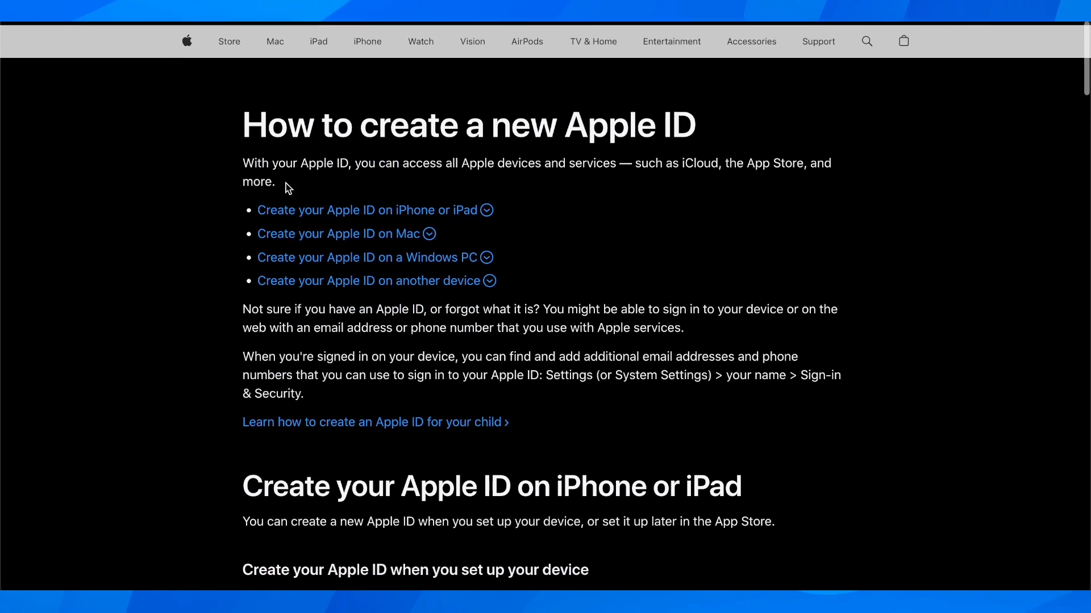
scroll(down, 3)
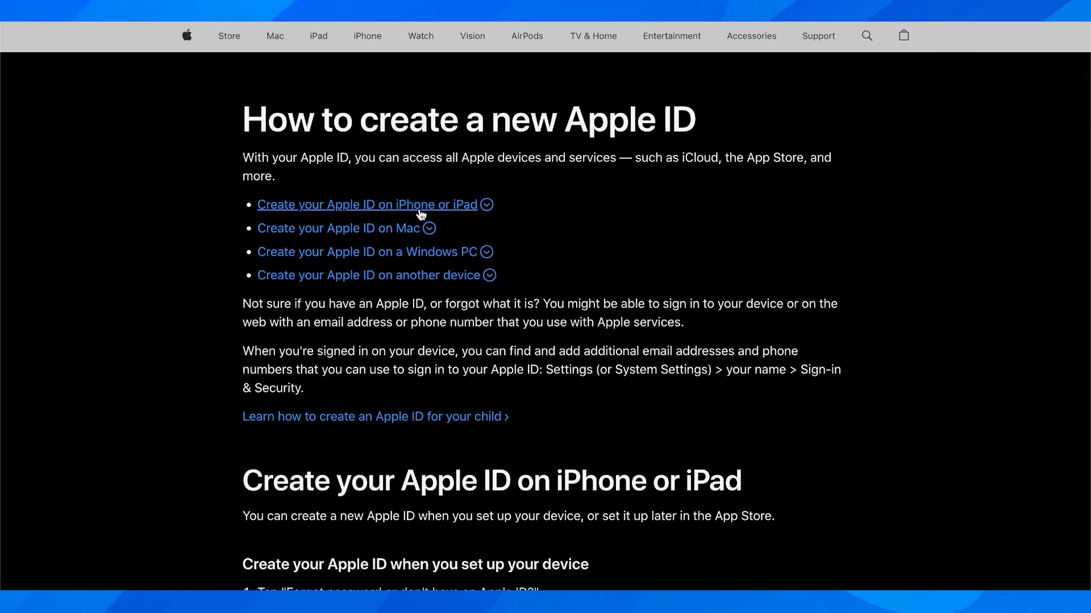
scroll(down, 3)
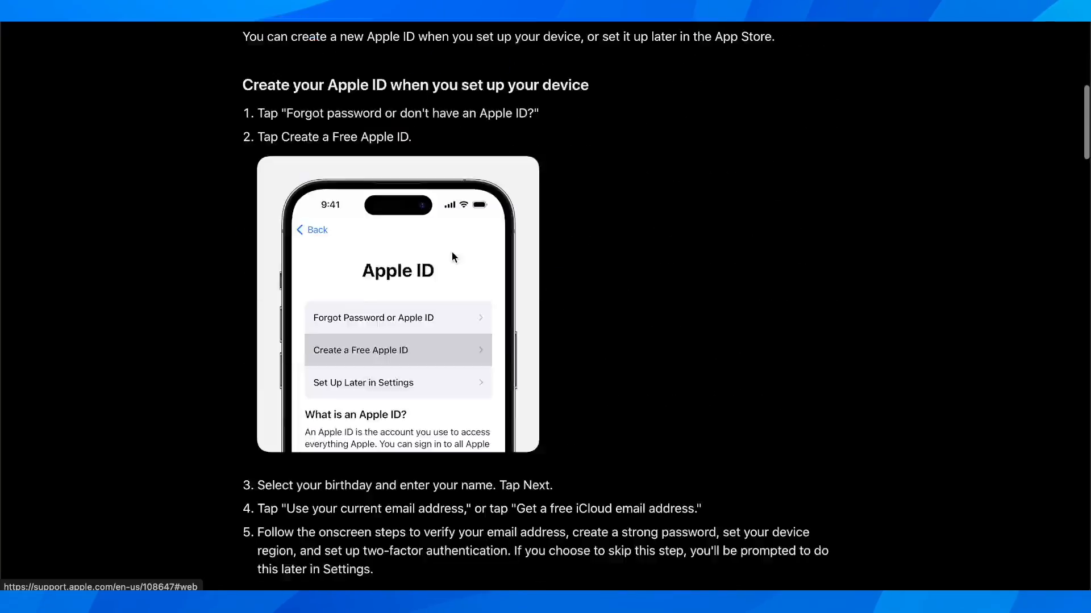
scroll(down, 3)
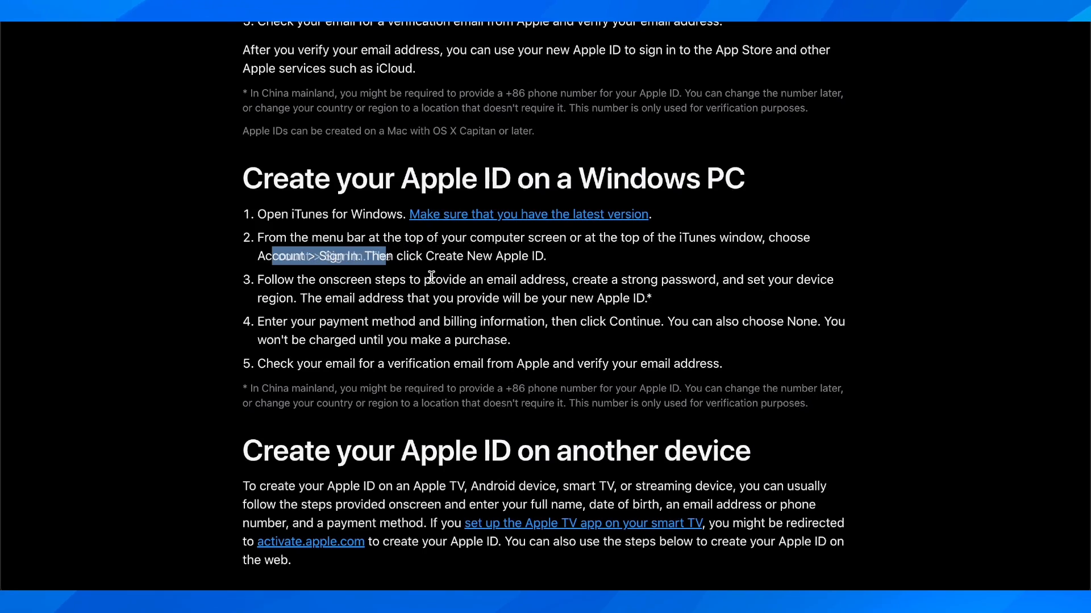
scroll(down, 3)
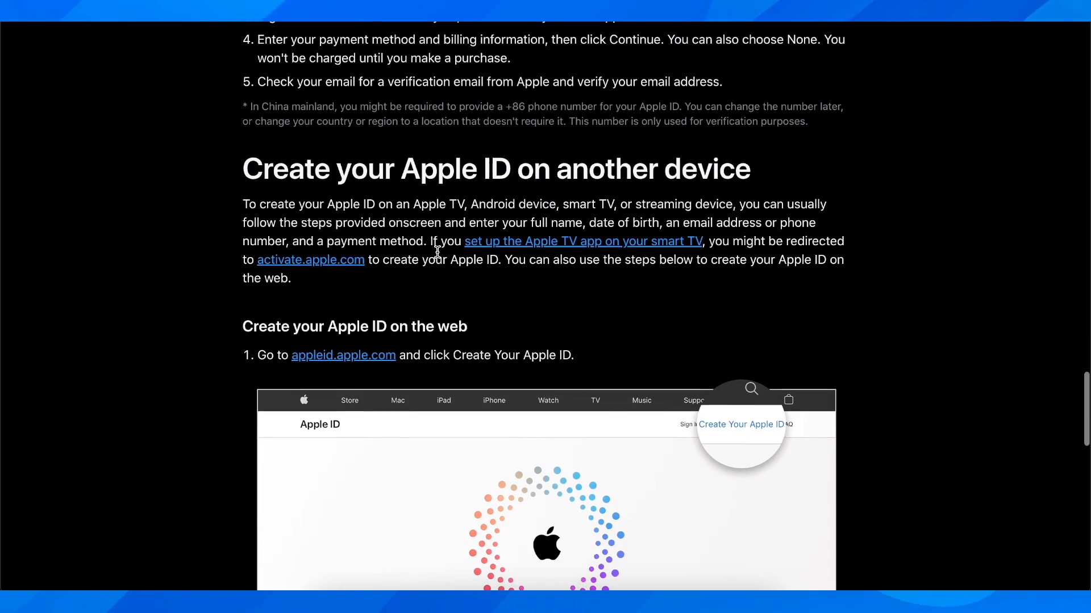
scroll(down, 3)
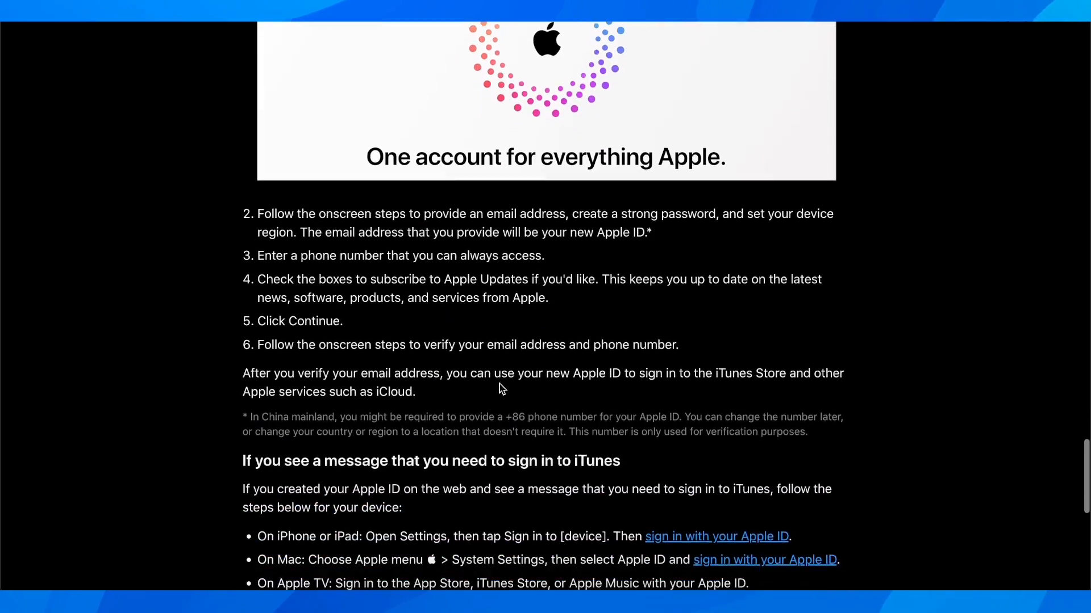
scroll(down, 3)
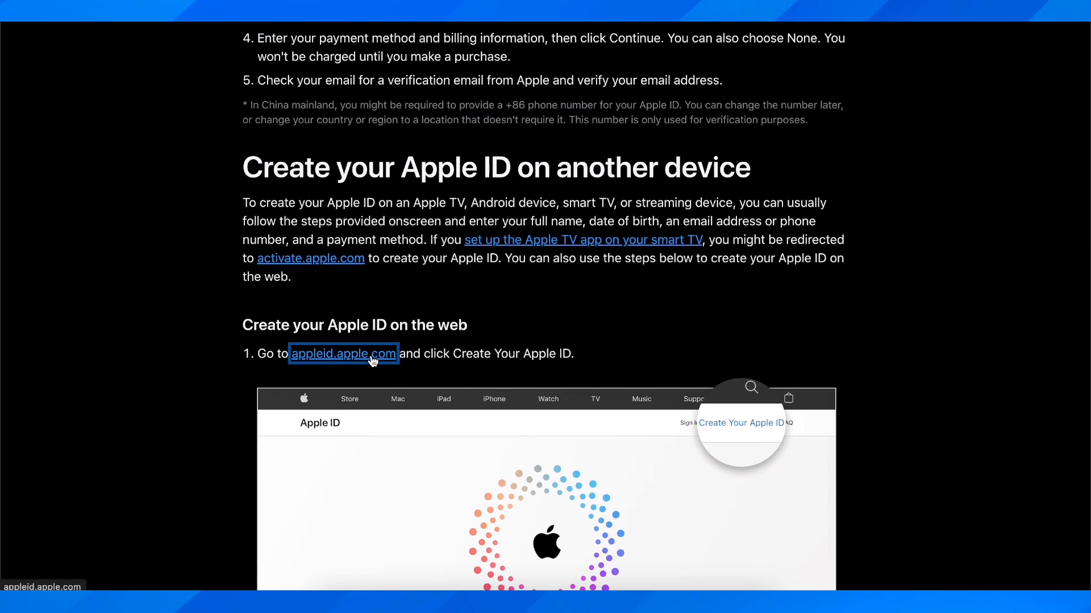
Go to appleid.apple.com and start the Create Your Apple ID form.
click(343, 353)
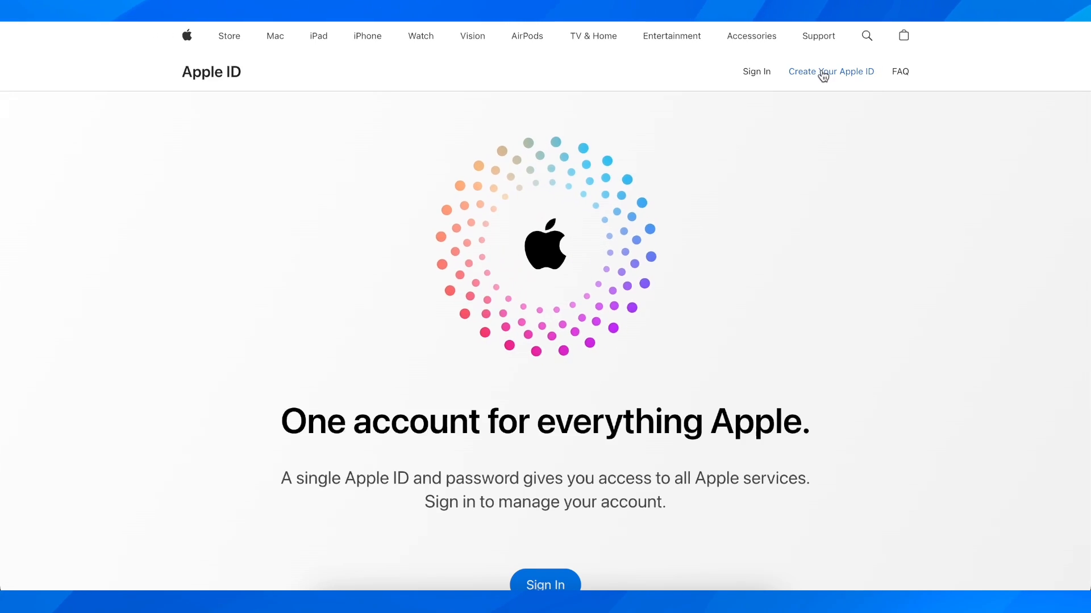
click(830, 71)
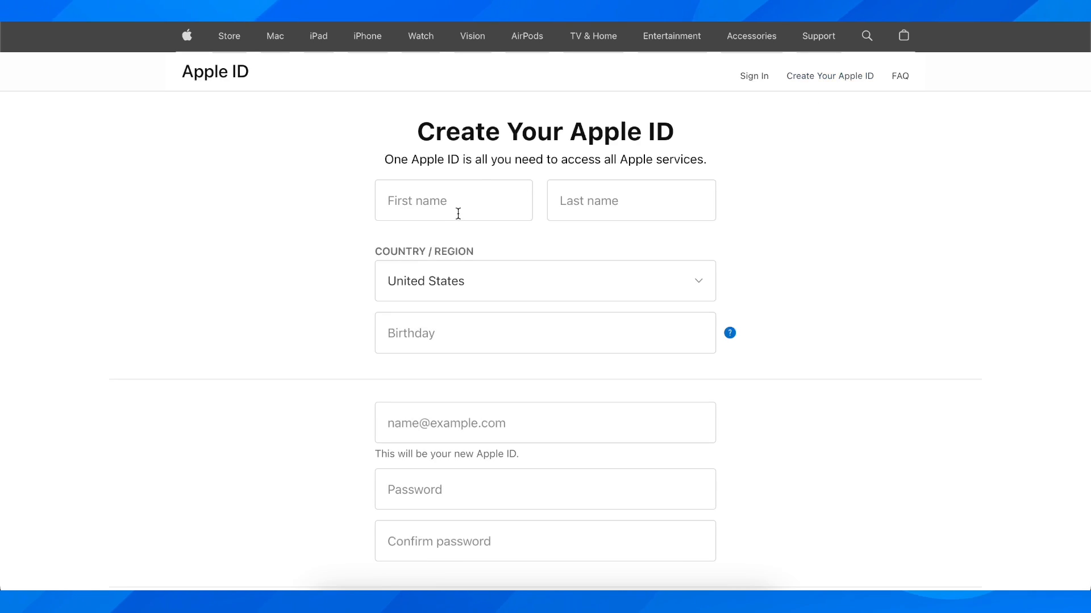
click(631, 199)
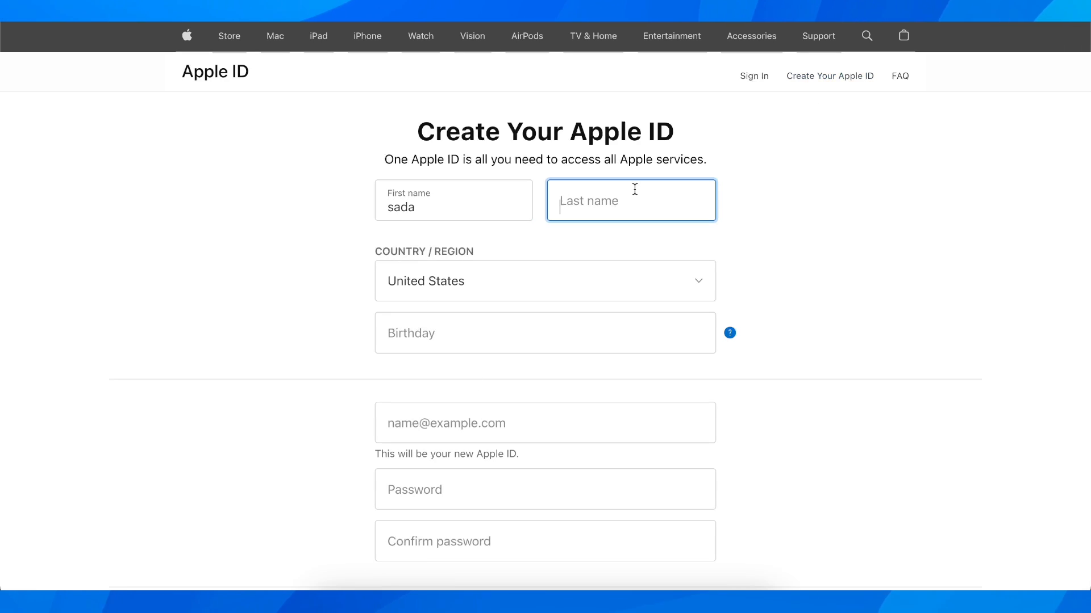
scroll(down, 3)
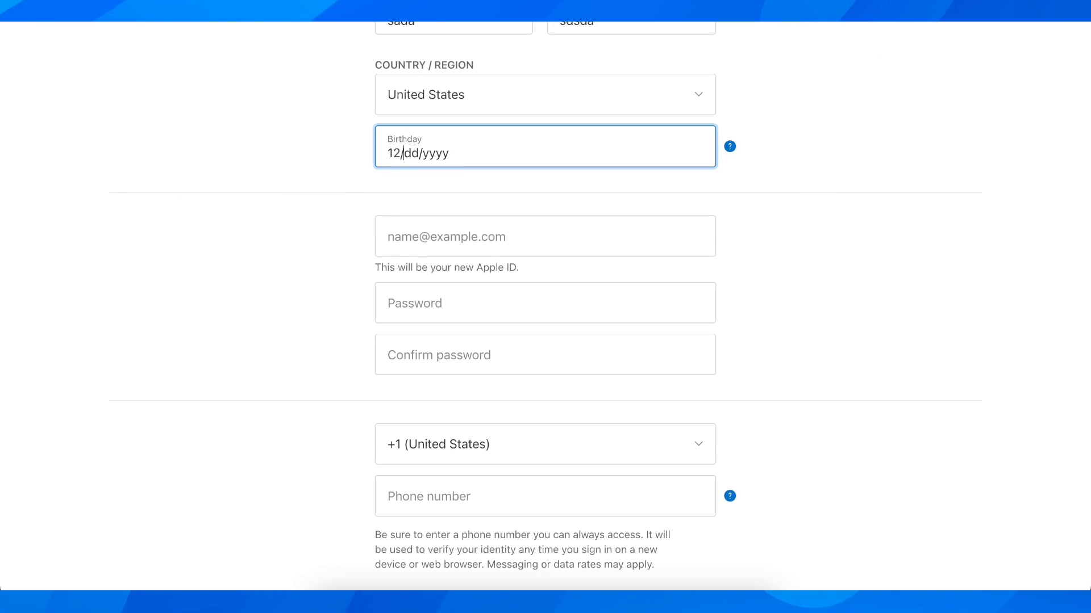
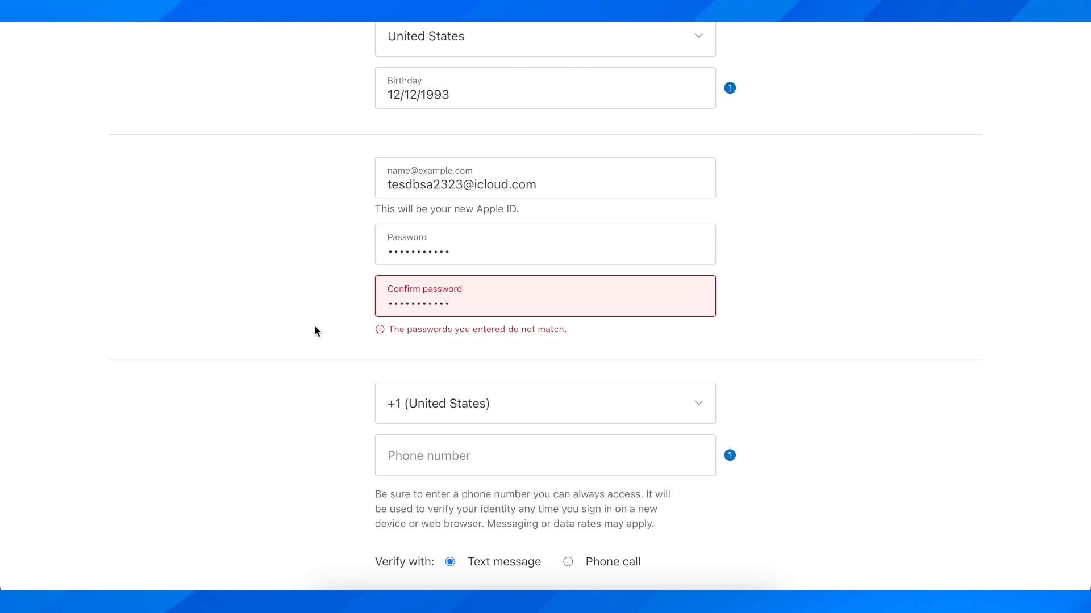
Move down to the phone number, email preferences and captcha sections, clearing a stray text selection.
scroll(down, 3)
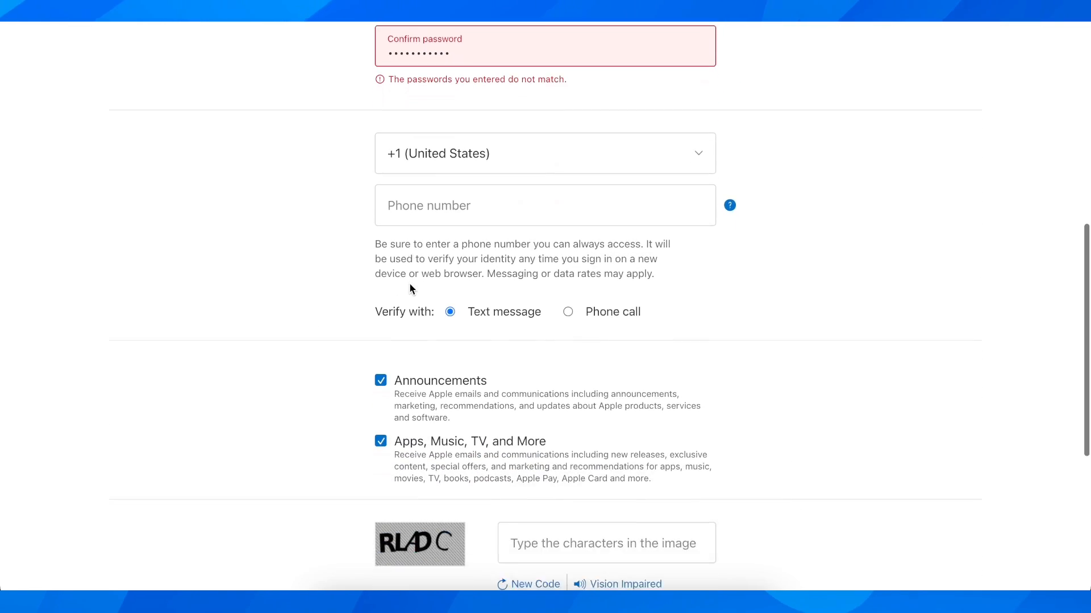
scroll(down, 3)
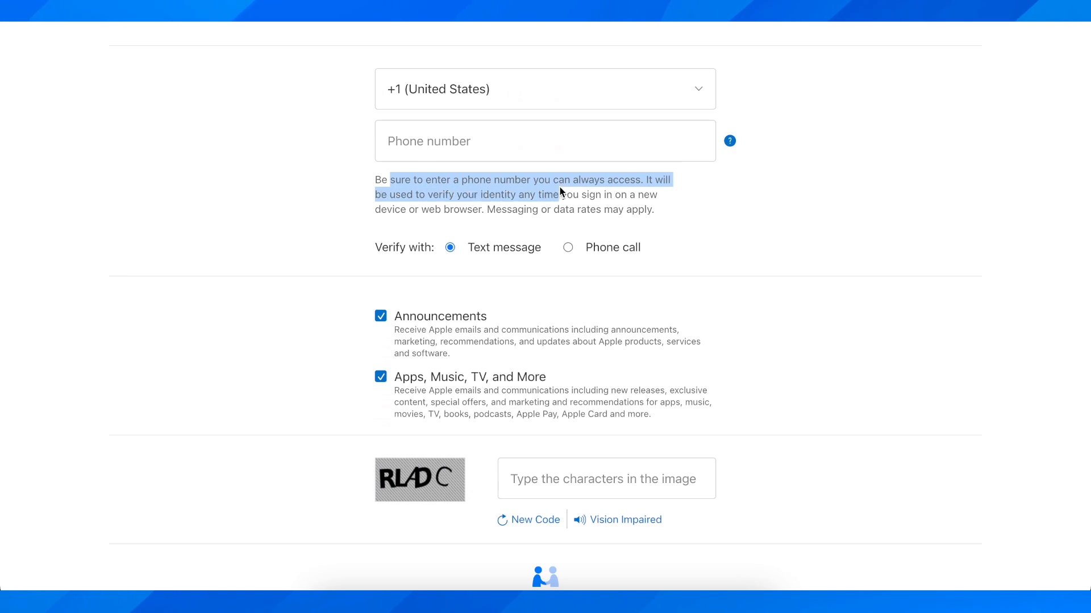
click(524, 177)
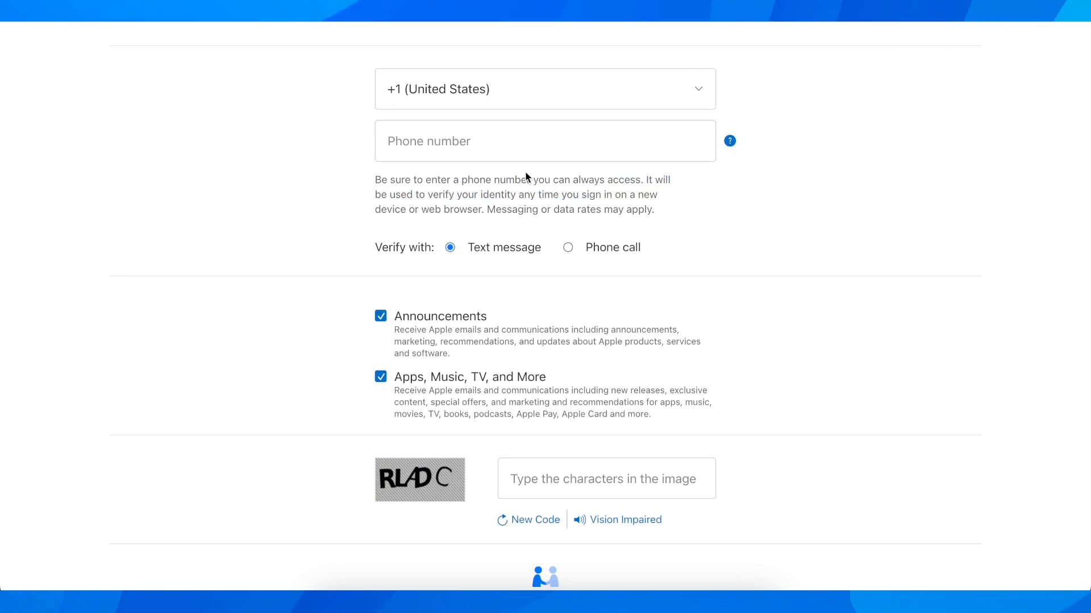
mouse_move(563, 202)
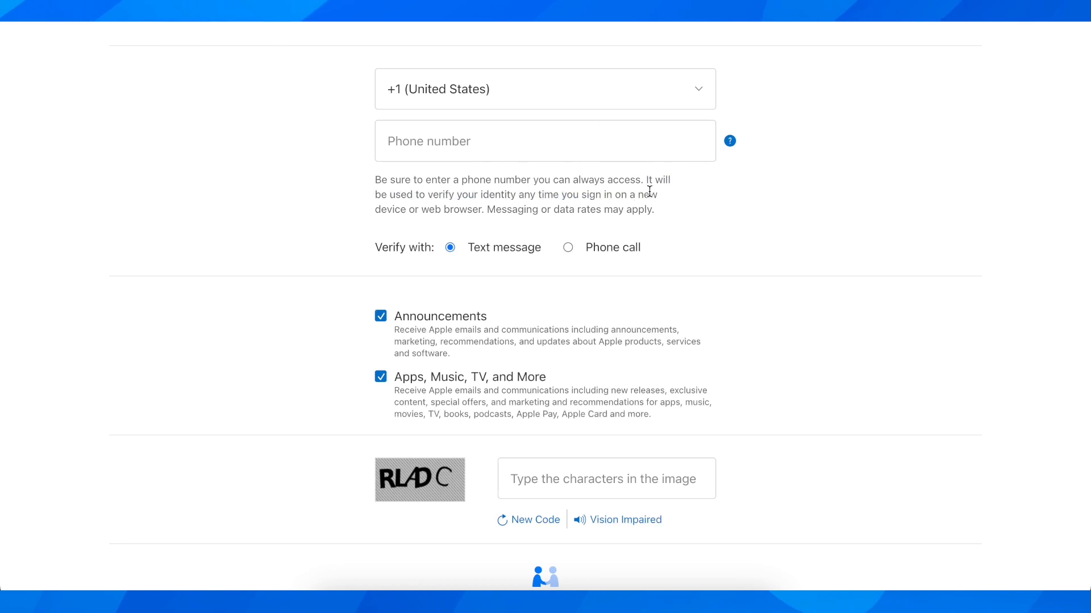
Reach the bottom of the form and activate the captcha entry field above Continue.
scroll(down, 3)
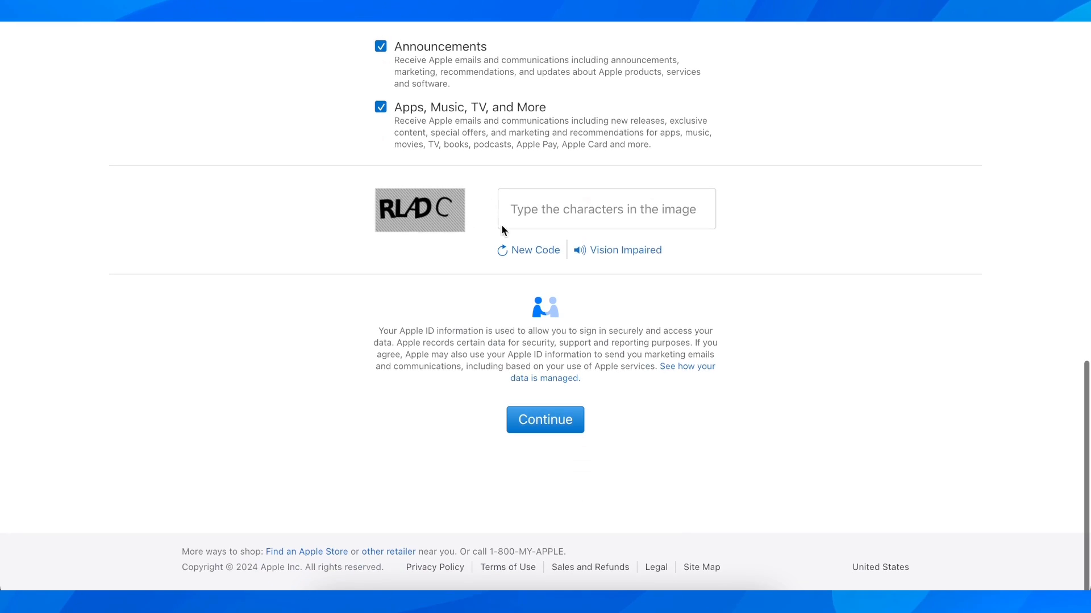
click(602, 209)
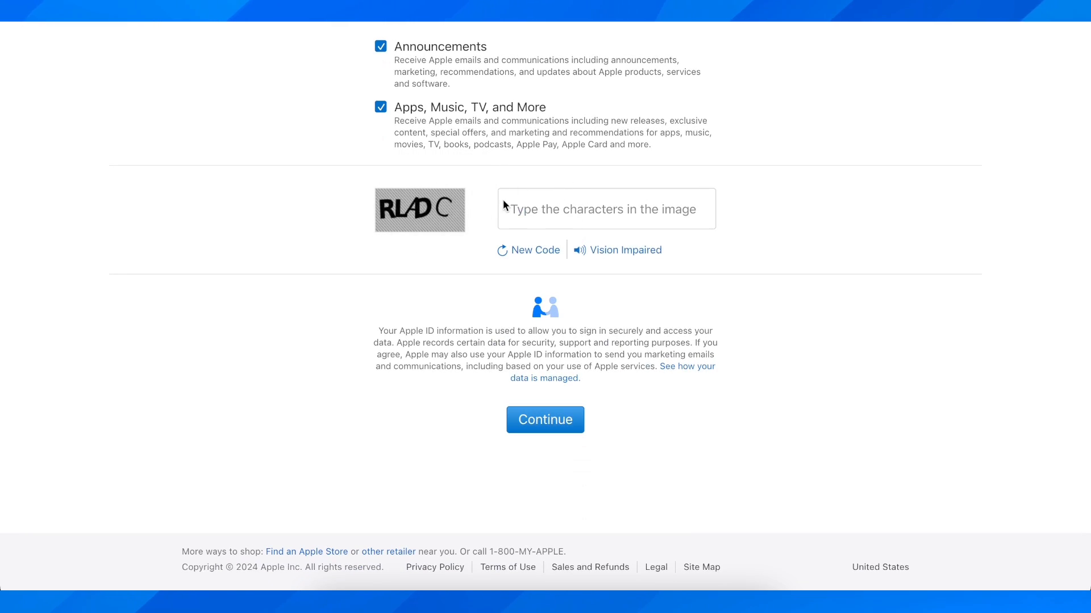
click(605, 209)
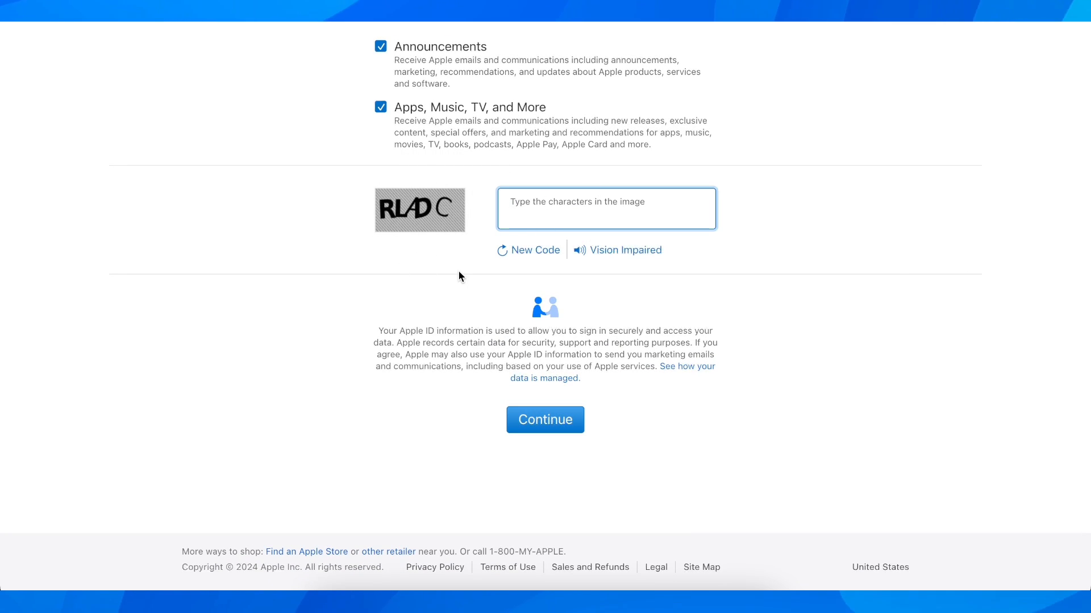
mouse_move(550, 447)
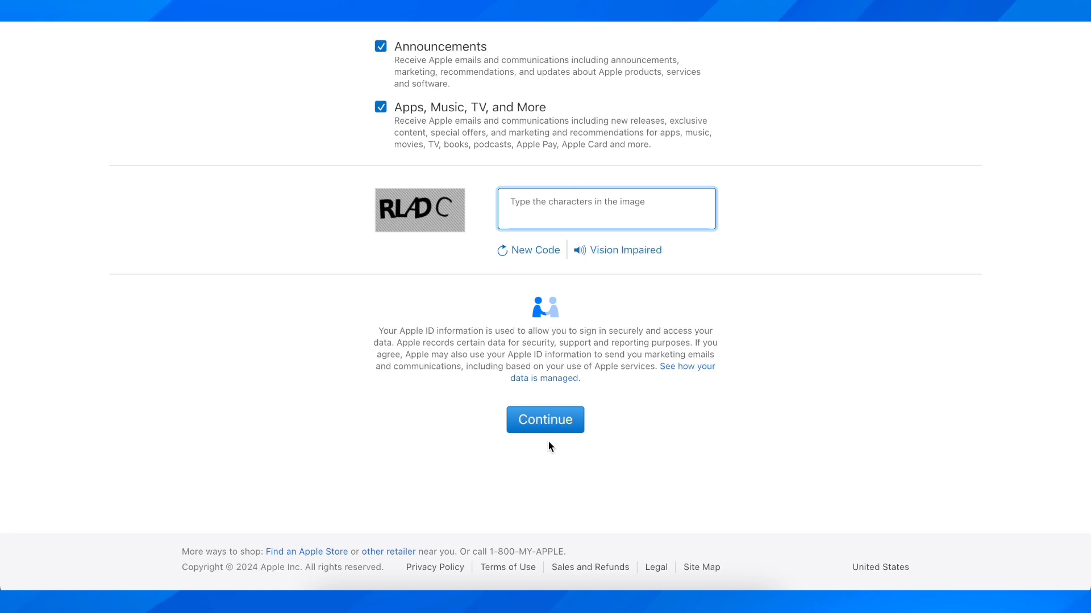
mouse_move(720, 429)
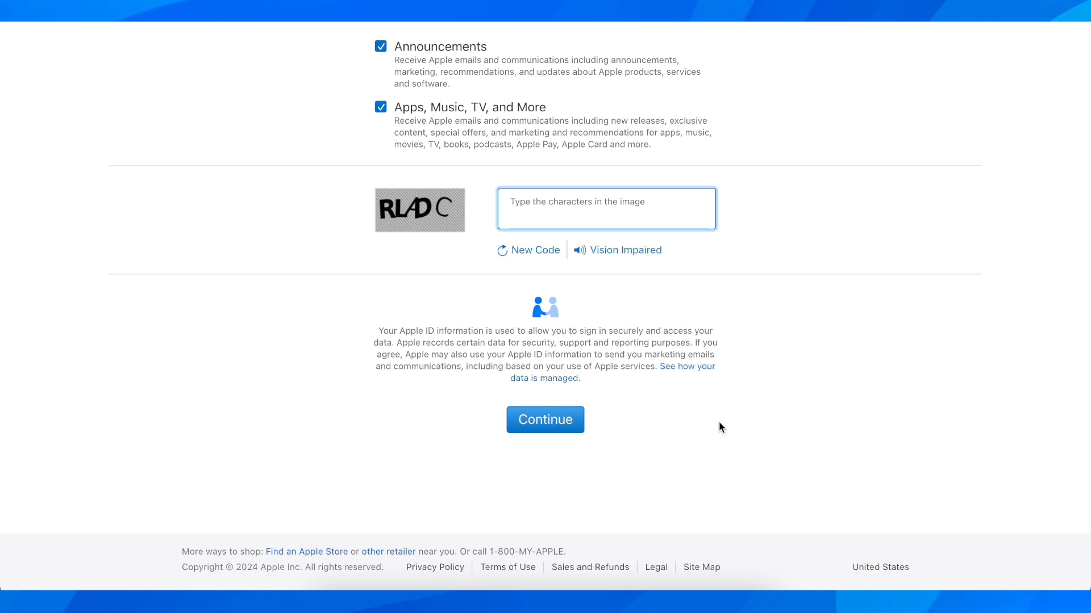
mouse_move(623, 494)
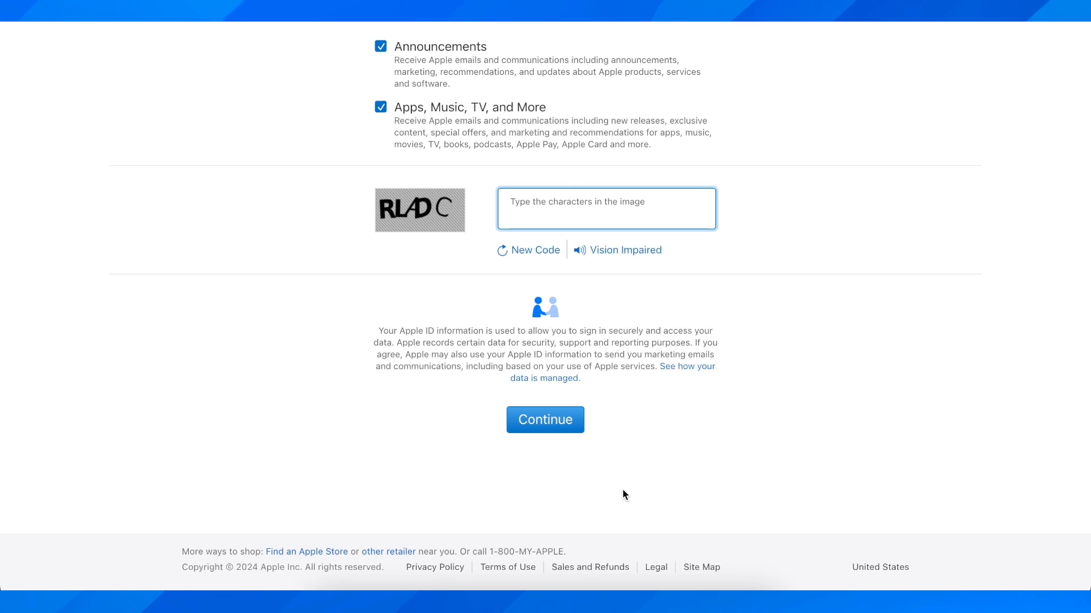